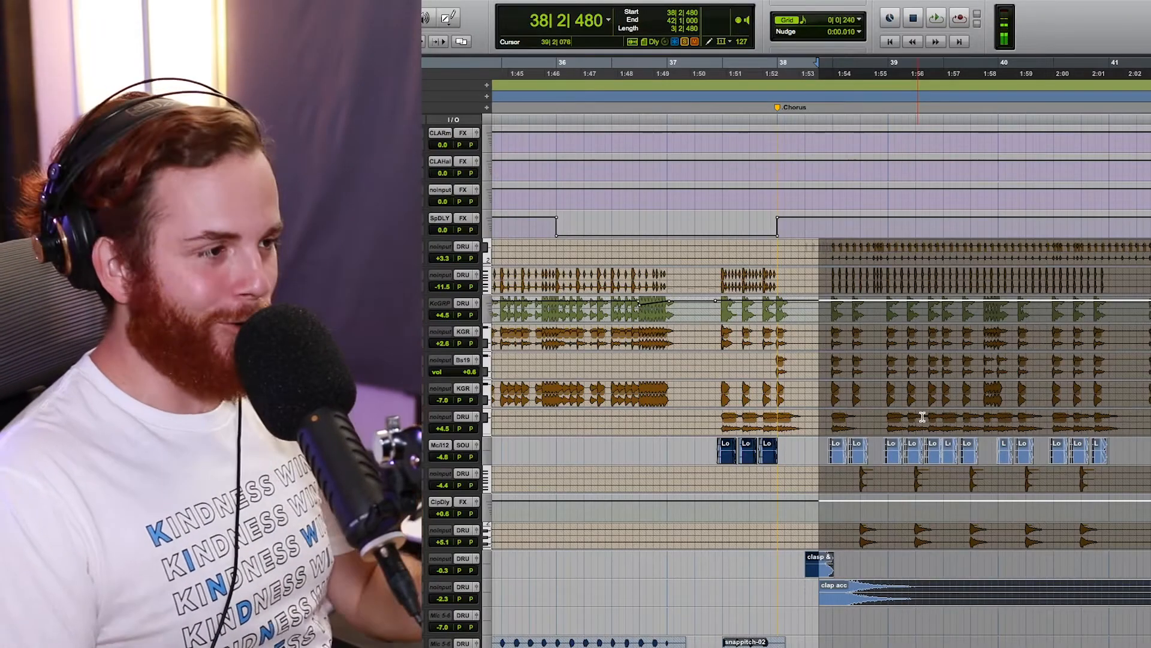
# Step: Start playback at the chorus and scroll down to the lower drum, clap and percussion tracks
pyautogui.click(935, 19)
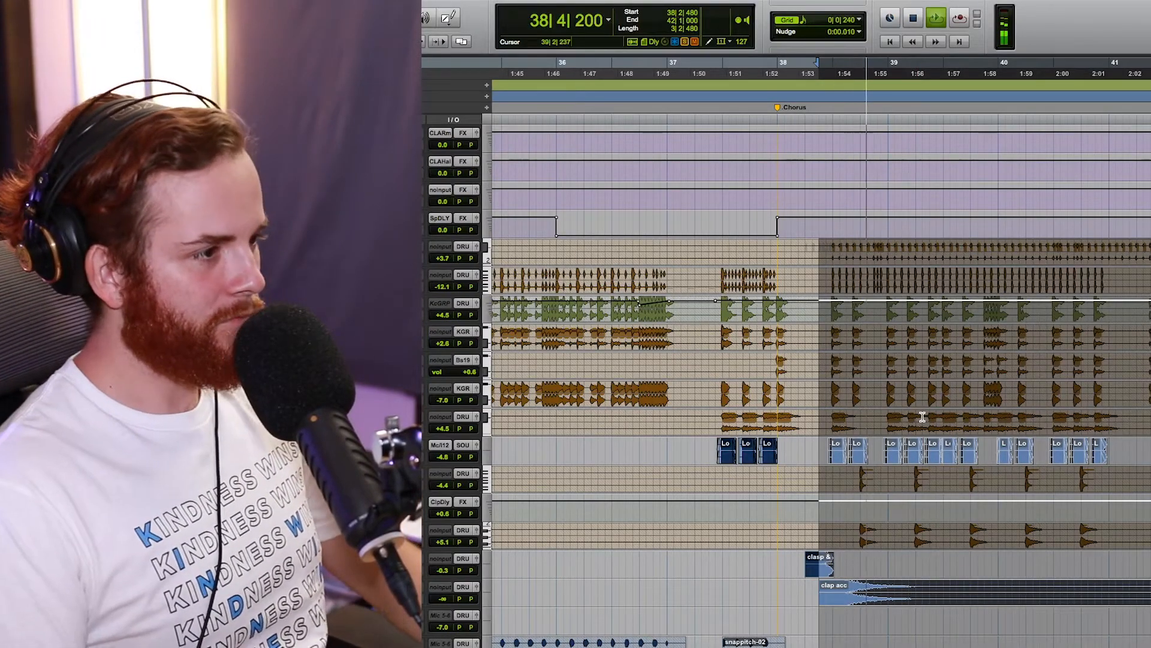
pyautogui.scroll(-3)
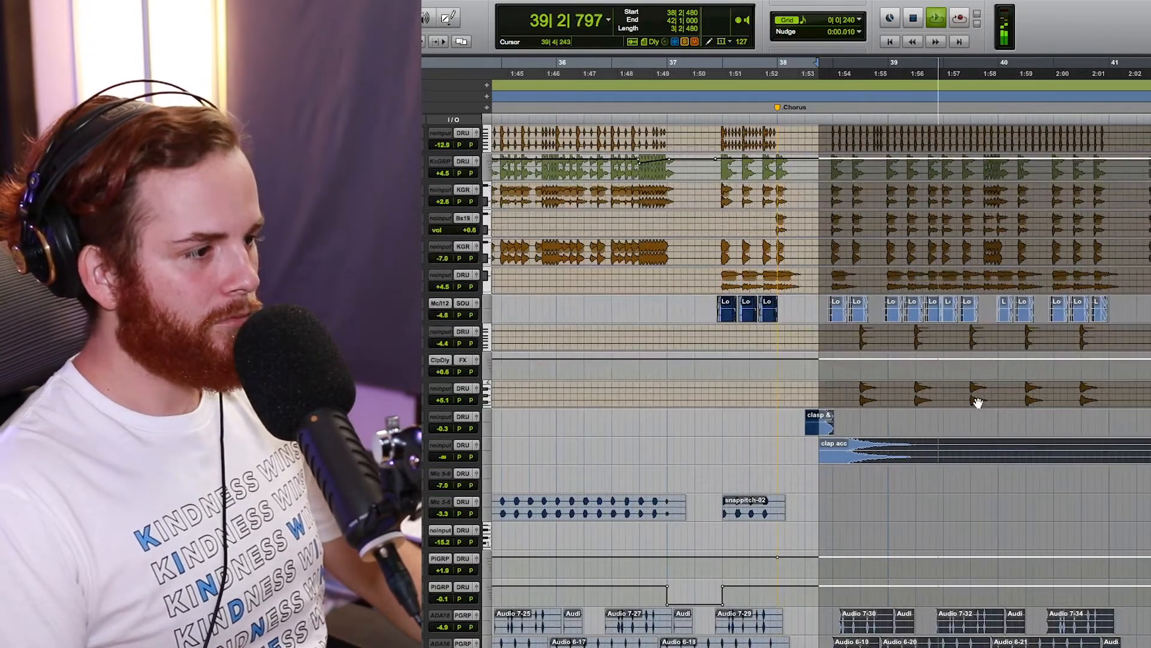